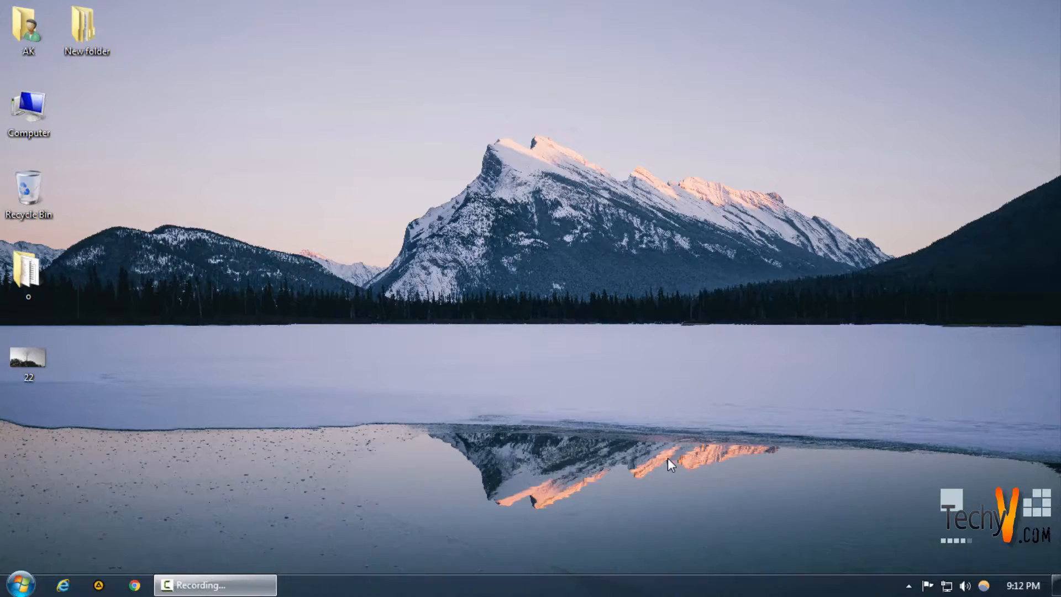
{"action": "mouse_move", "coordinate": [208, 391]}
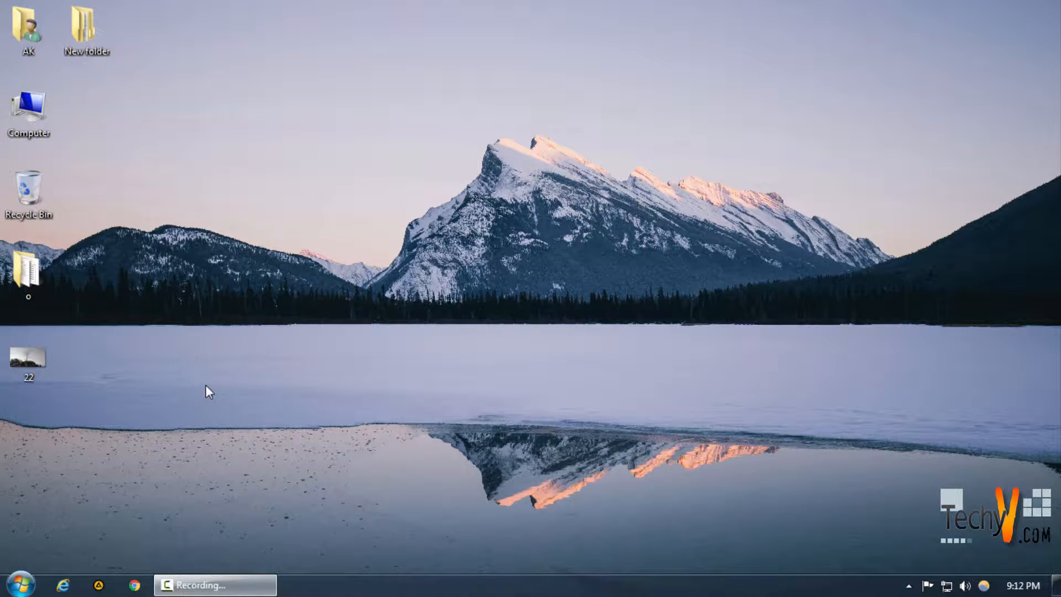
Launch Adobe Photoshop CC 2015 from the Windows 7 Start menu.
{"action": "left_click", "coordinate": [13, 585]}
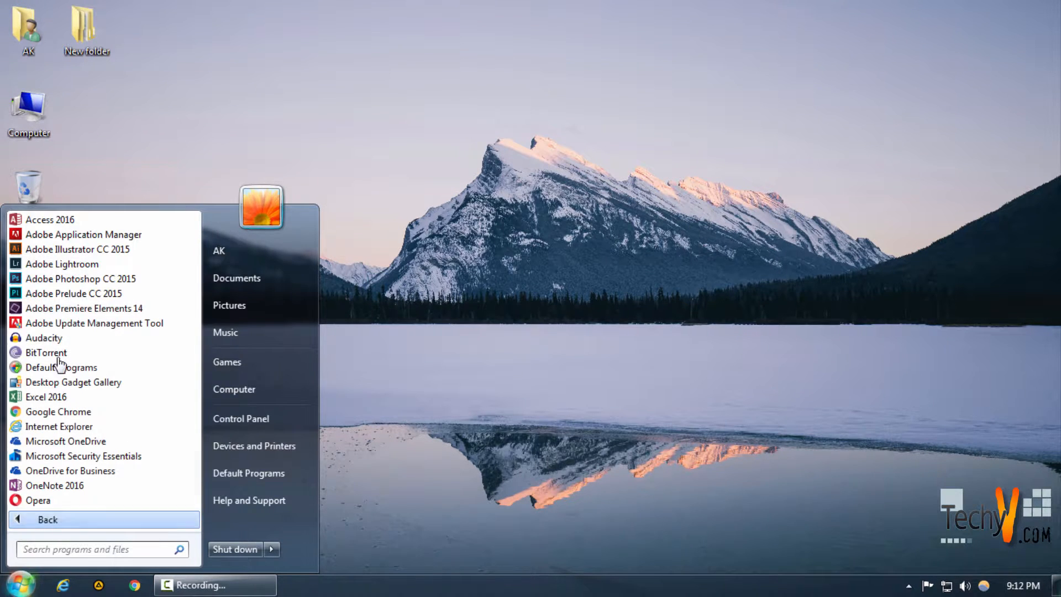
{"action": "left_click", "coordinate": [440, 359]}
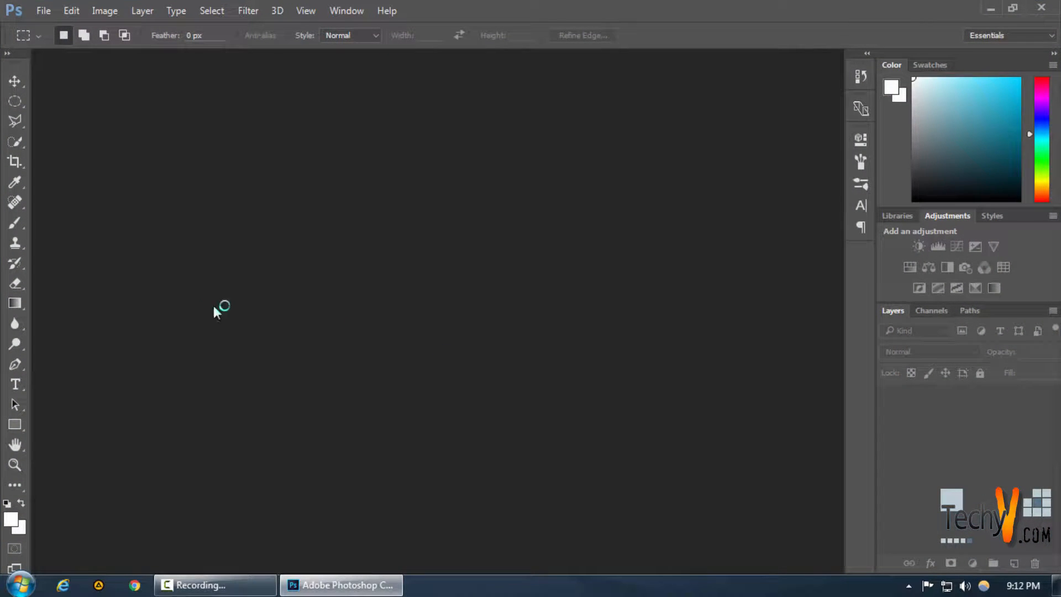
Open the international_pretty girl portrait from the img folder.
{"action": "left_click", "coordinate": [43, 10]}
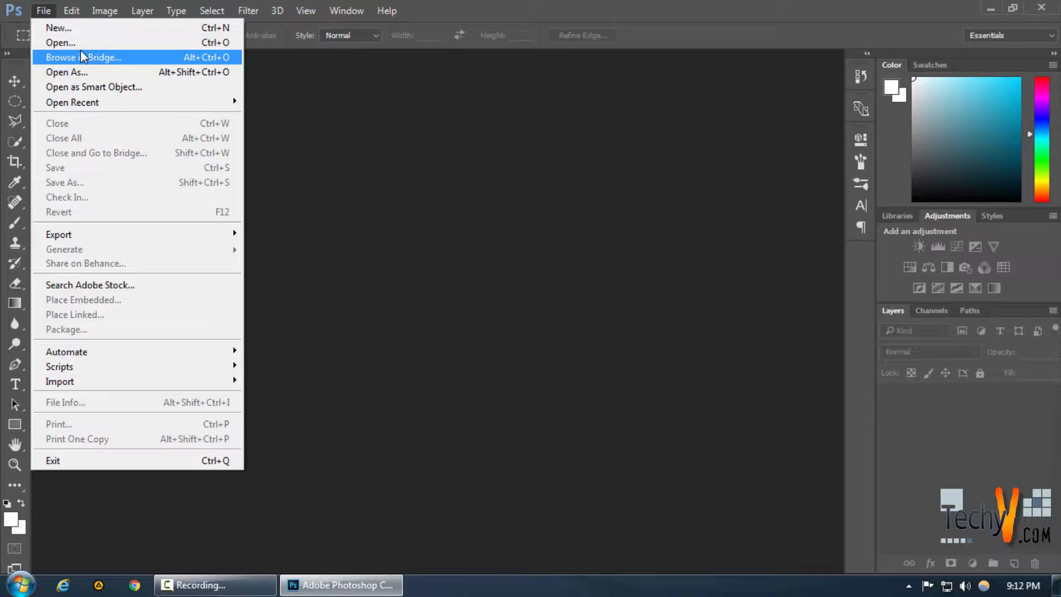
{"action": "mouse_move", "coordinate": [72, 59]}
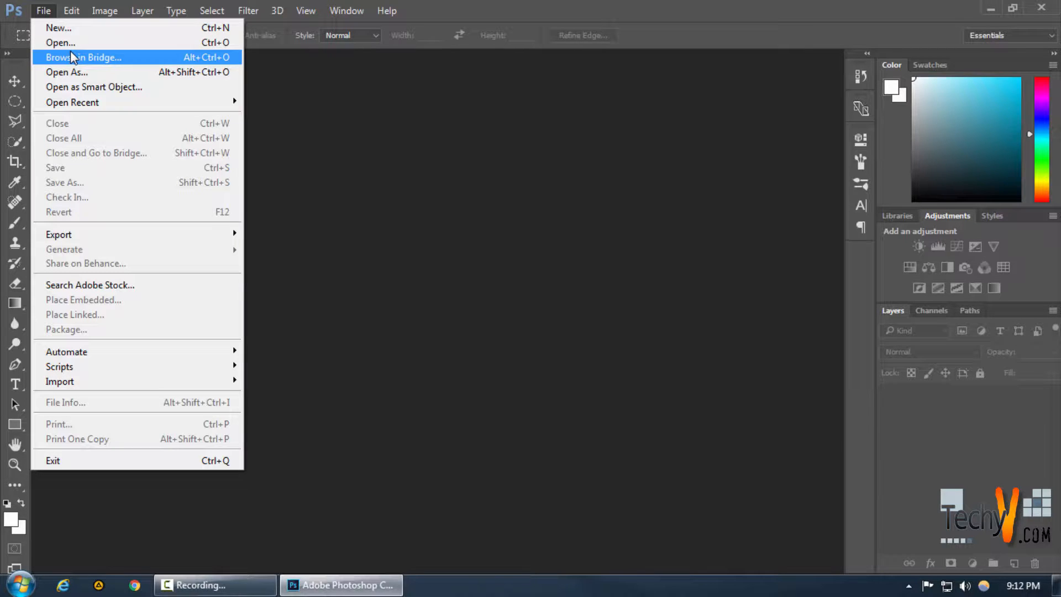
{"action": "mouse_move", "coordinate": [72, 67]}
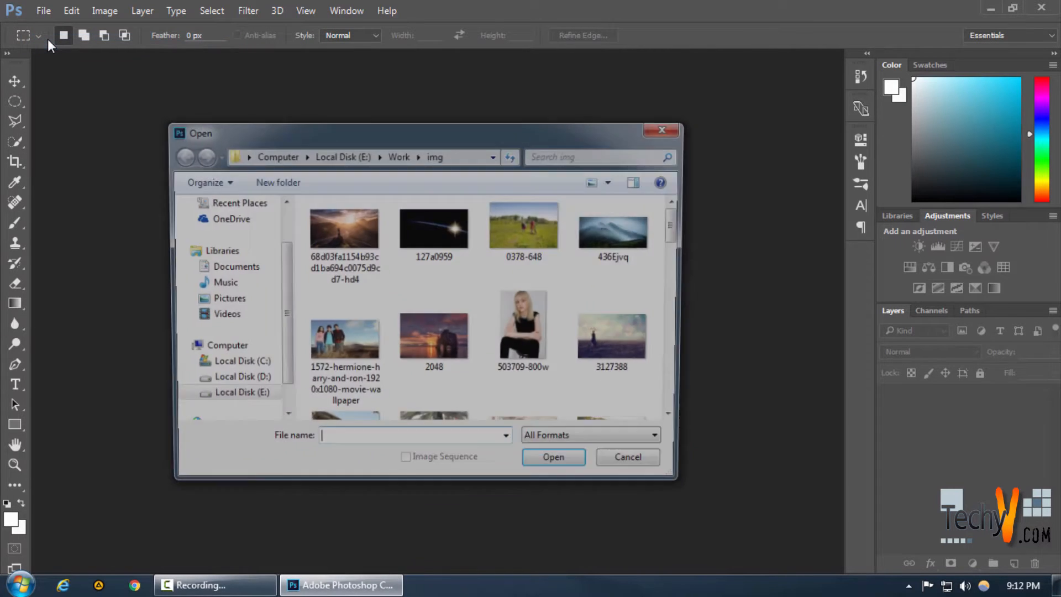
{"action": "scroll", "scroll_direction": "down", "scroll_amount": 3}
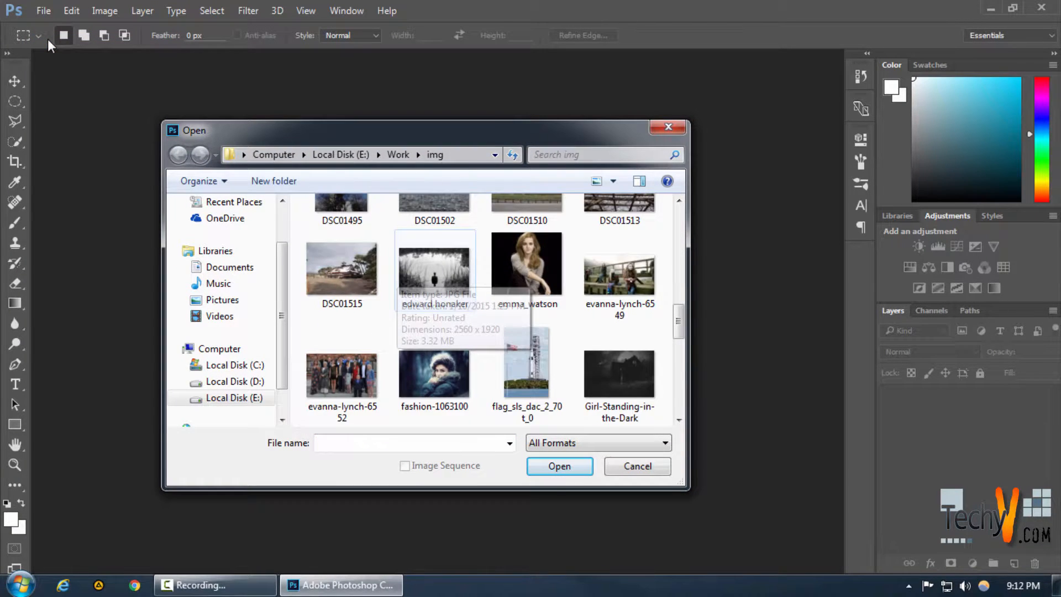
{"action": "scroll", "scroll_direction": "down", "scroll_amount": 3}
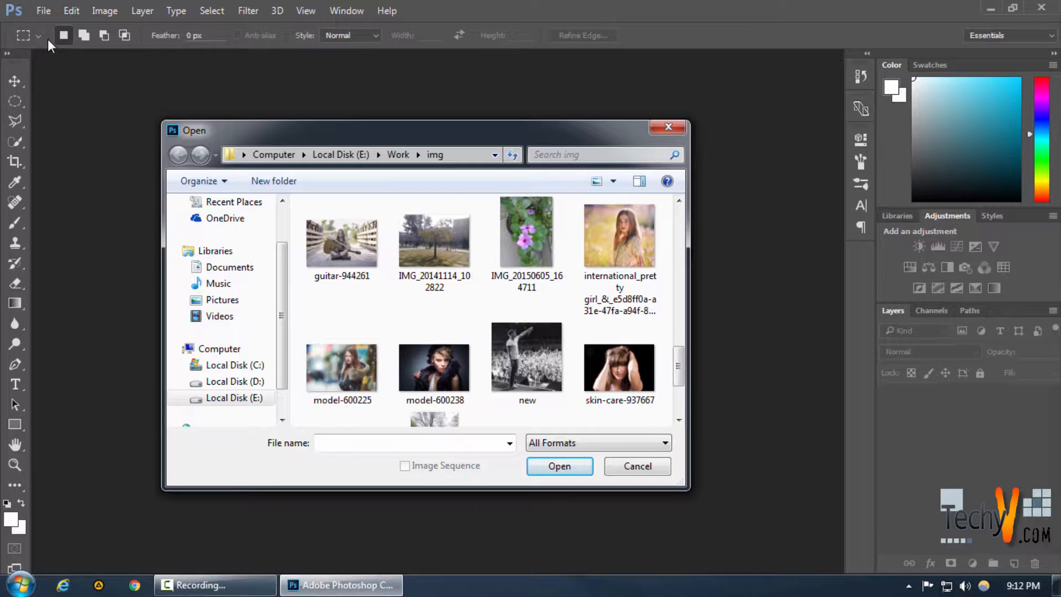
{"action": "left_click", "coordinate": [636, 466]}
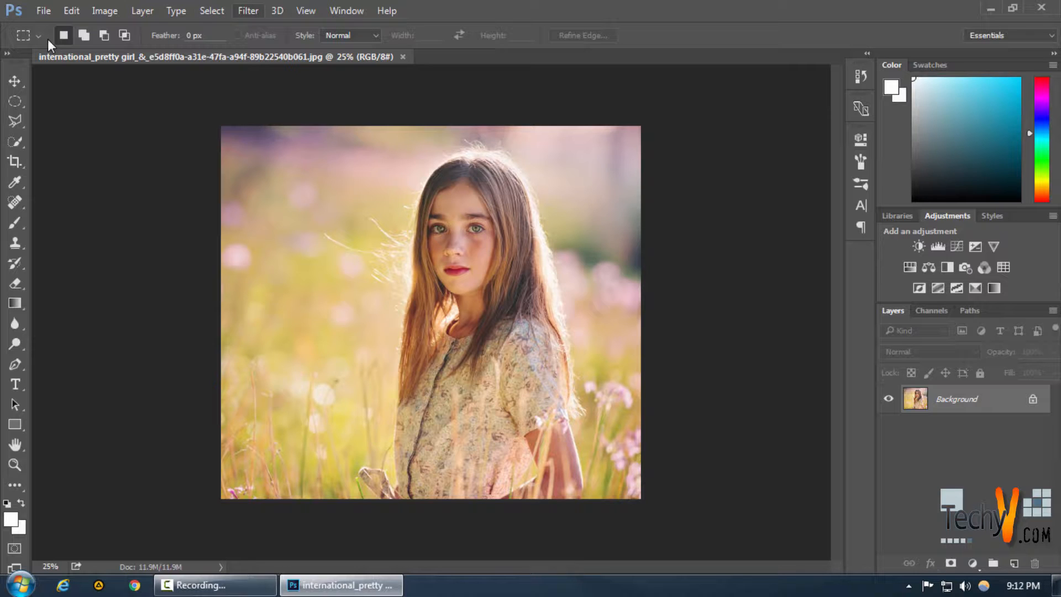
Render a lens flare in the portrait's upper right at 110% brightness.
{"action": "left_click", "coordinate": [247, 10]}
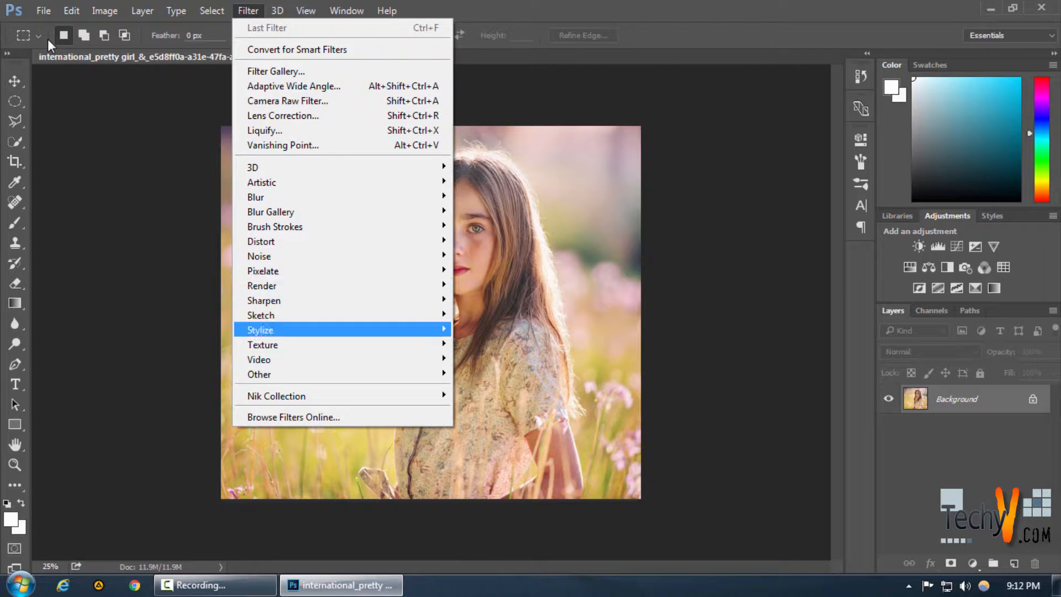
{"action": "mouse_move", "coordinate": [261, 285]}
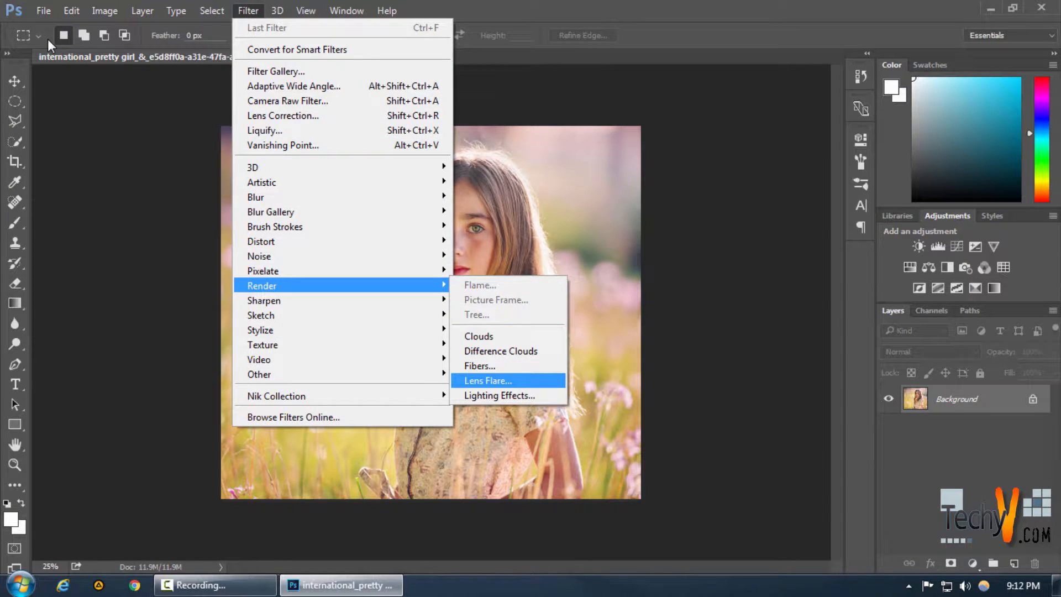
{"action": "left_click", "coordinate": [487, 380]}
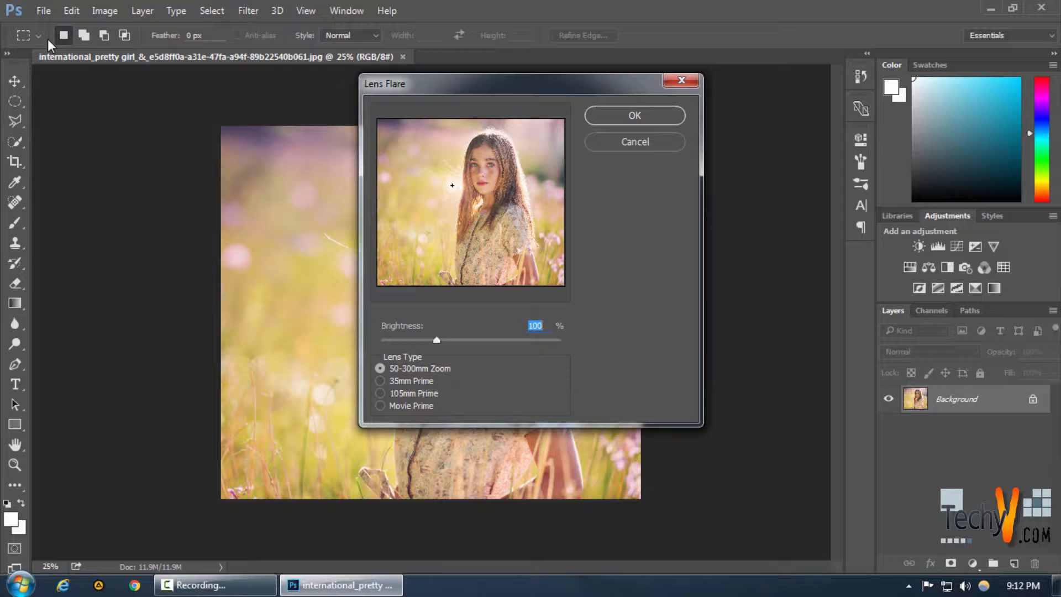
{"action": "left_click", "coordinate": [538, 141]}
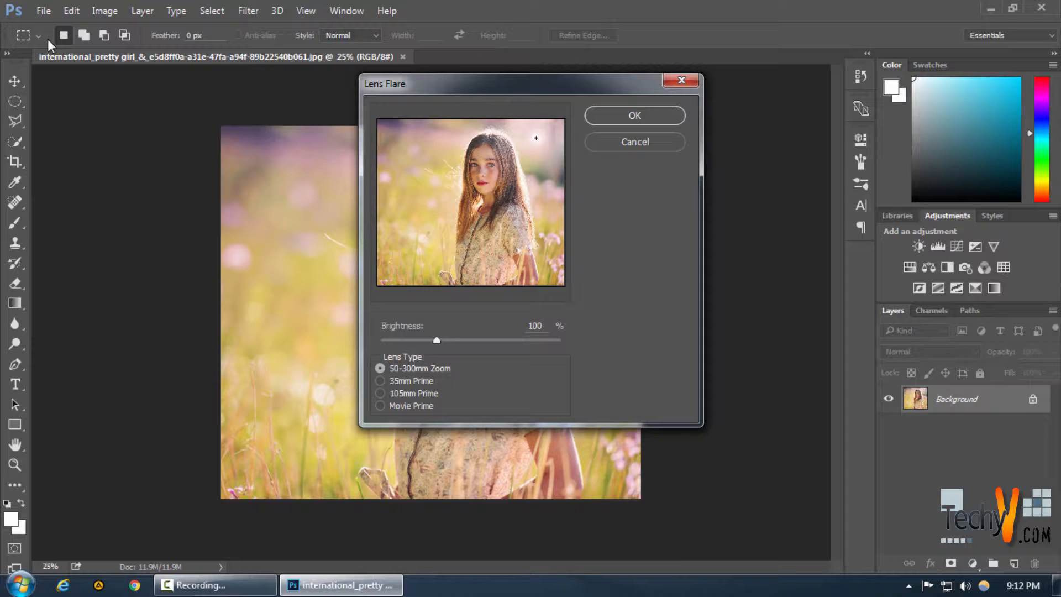
{"action": "triple_click", "coordinate": [534, 326]}
{"action": "type", "text": "110"}
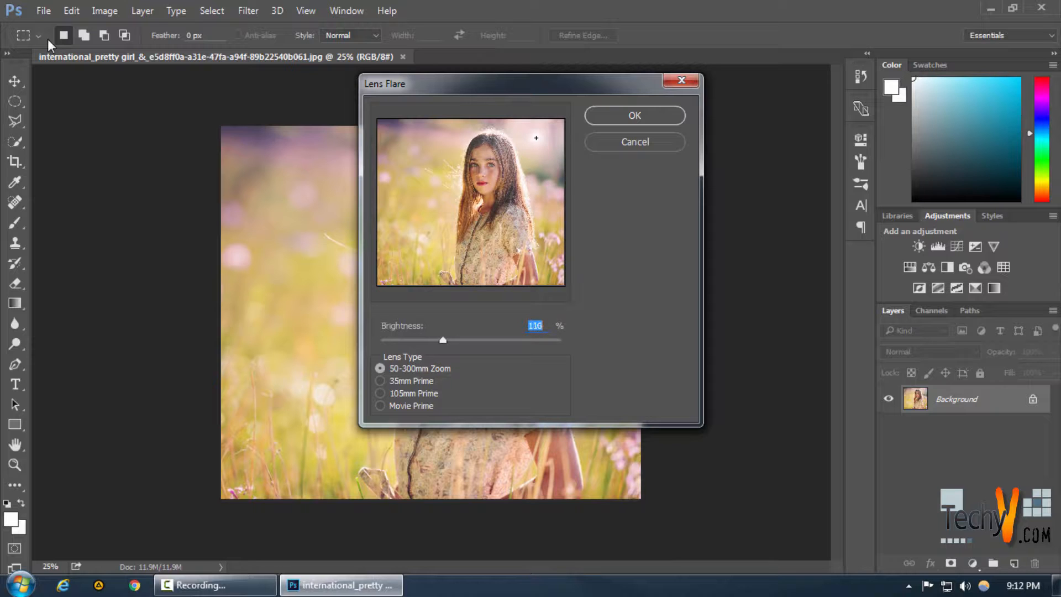
{"action": "left_click", "coordinate": [633, 115]}
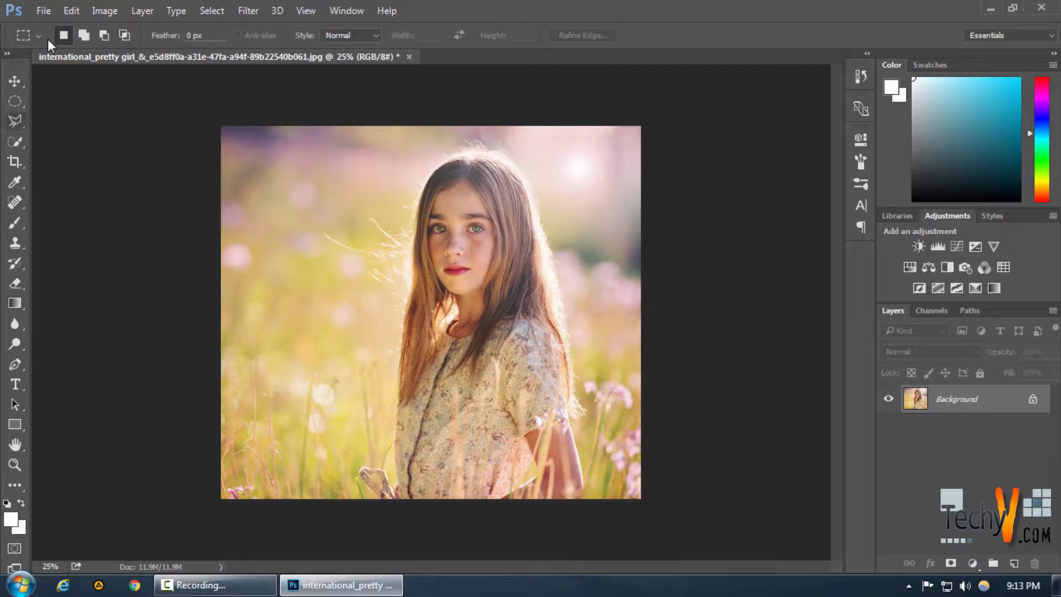
Try moving the locked Background, dismiss the alert, unlock it, and step back in History.
{"action": "left_click", "coordinate": [15, 81]}
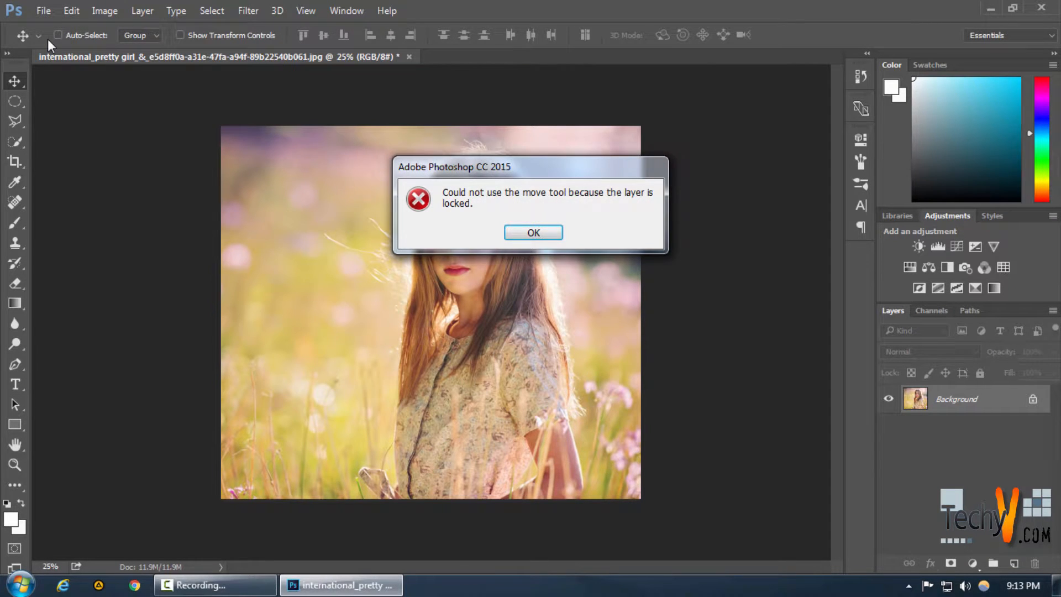
{"action": "left_click", "coordinate": [533, 233]}
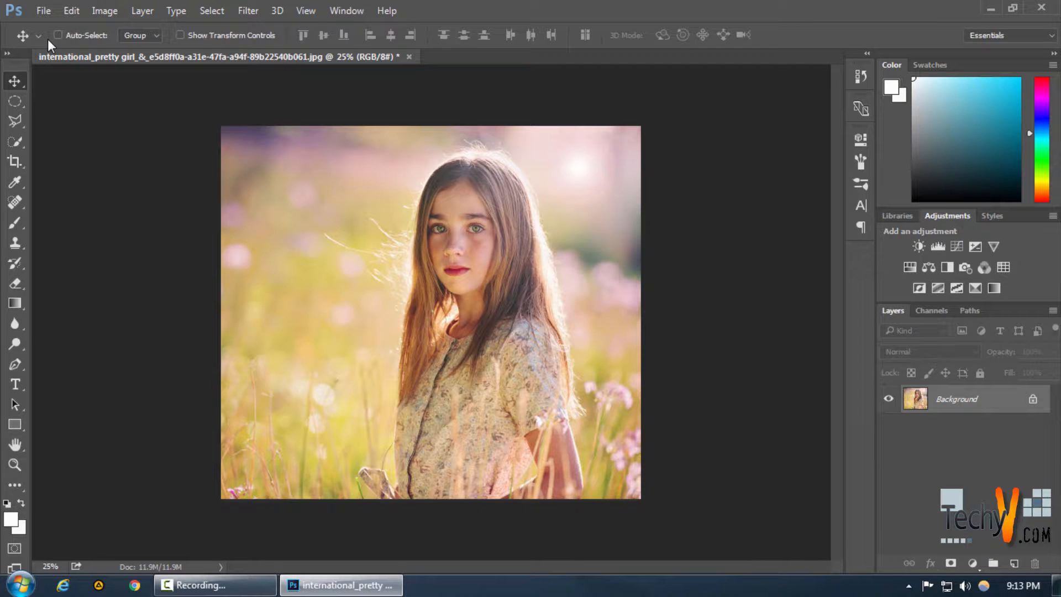
{"action": "double_click", "coordinate": [956, 399]}
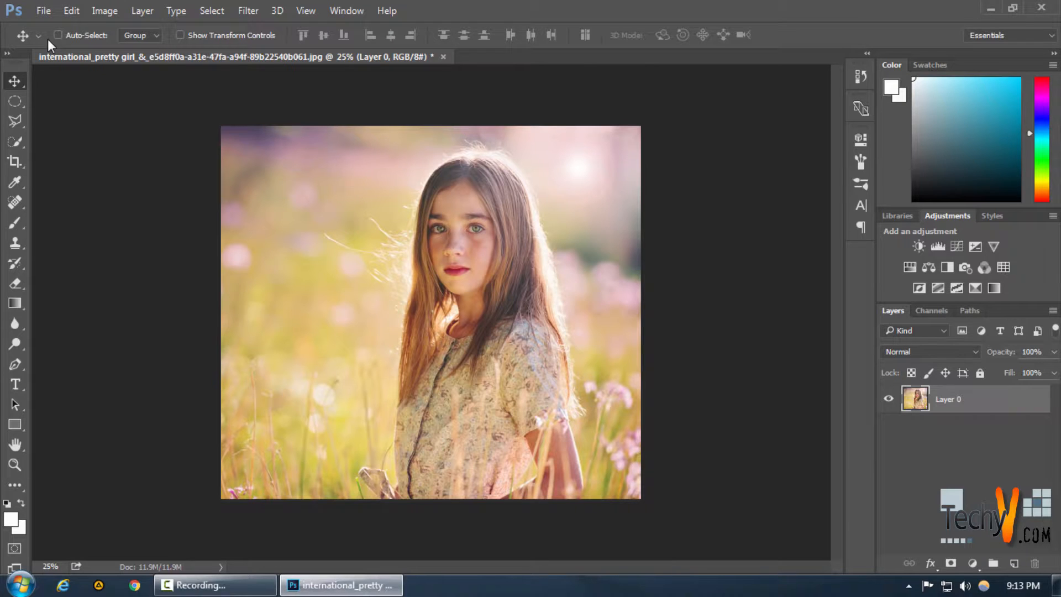
{"action": "left_click", "coordinate": [58, 34]}
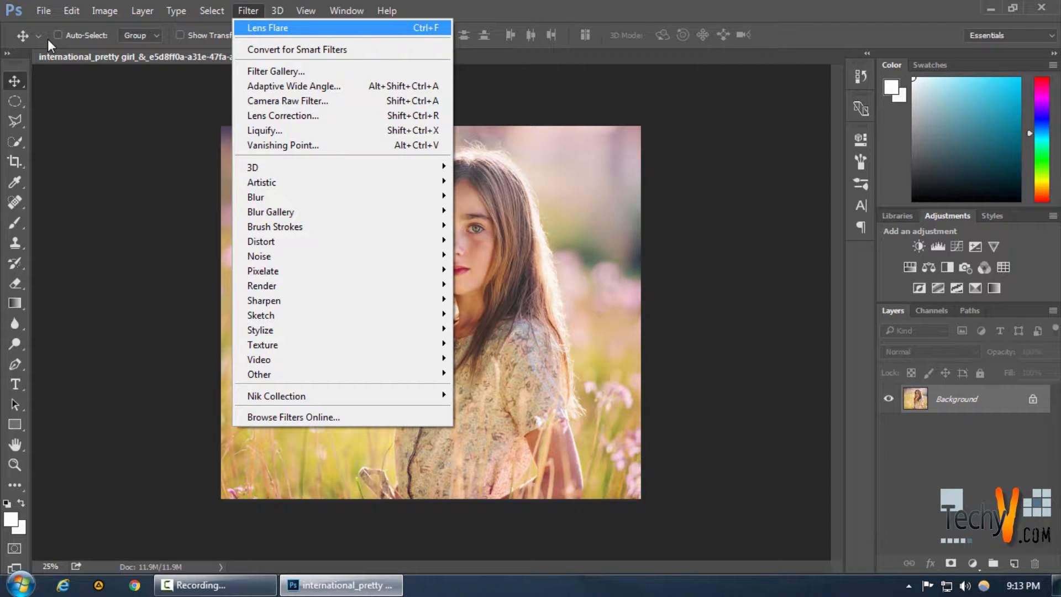
Fill the new empty layer with black via Edit > Fill using Color contents.
{"action": "left_click", "coordinate": [248, 10]}
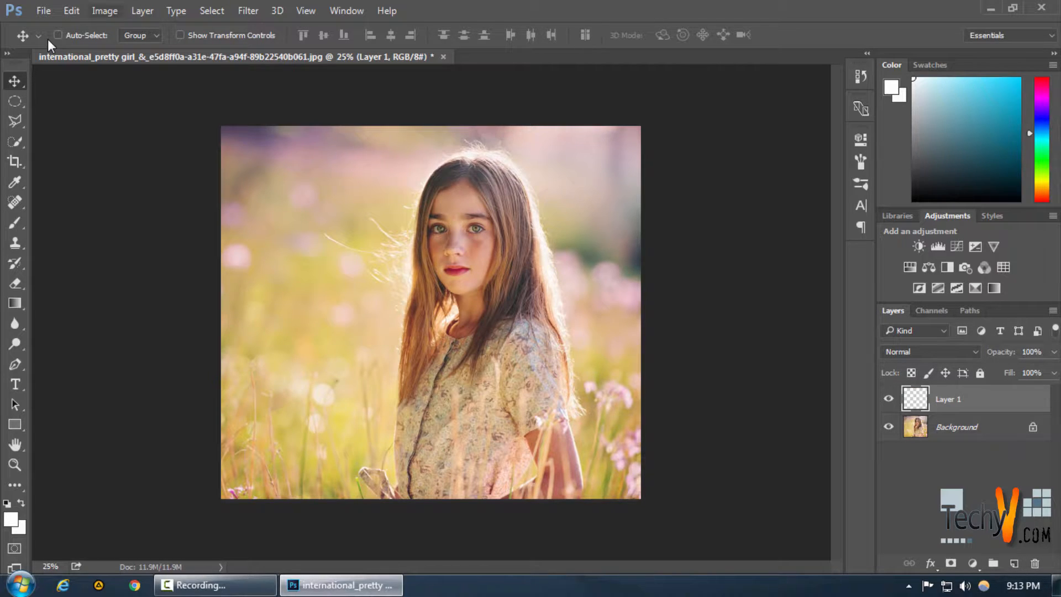
{"action": "left_click", "coordinate": [105, 10]}
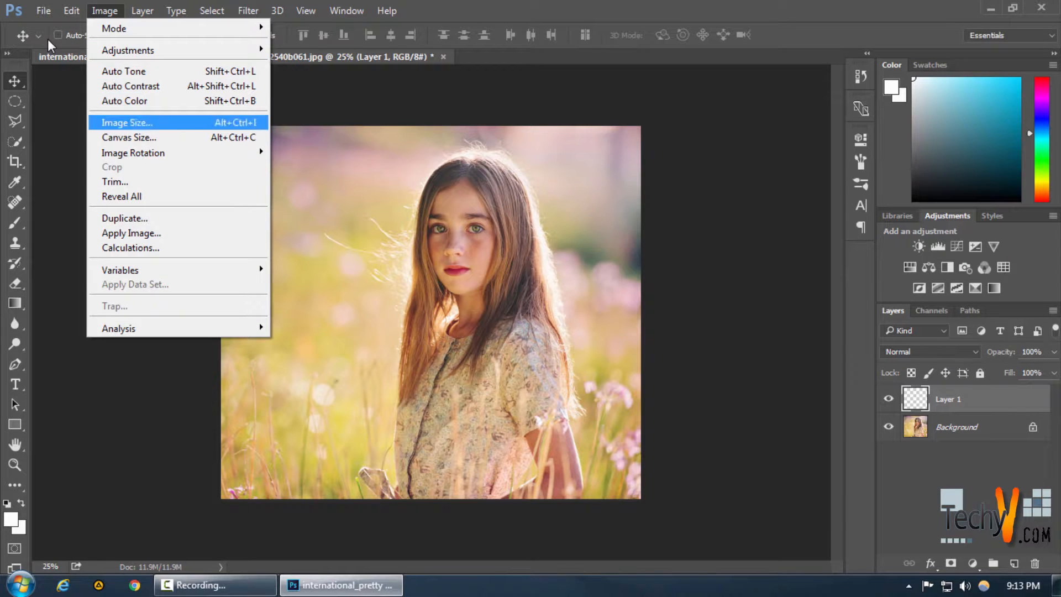
{"action": "left_click", "coordinate": [71, 10]}
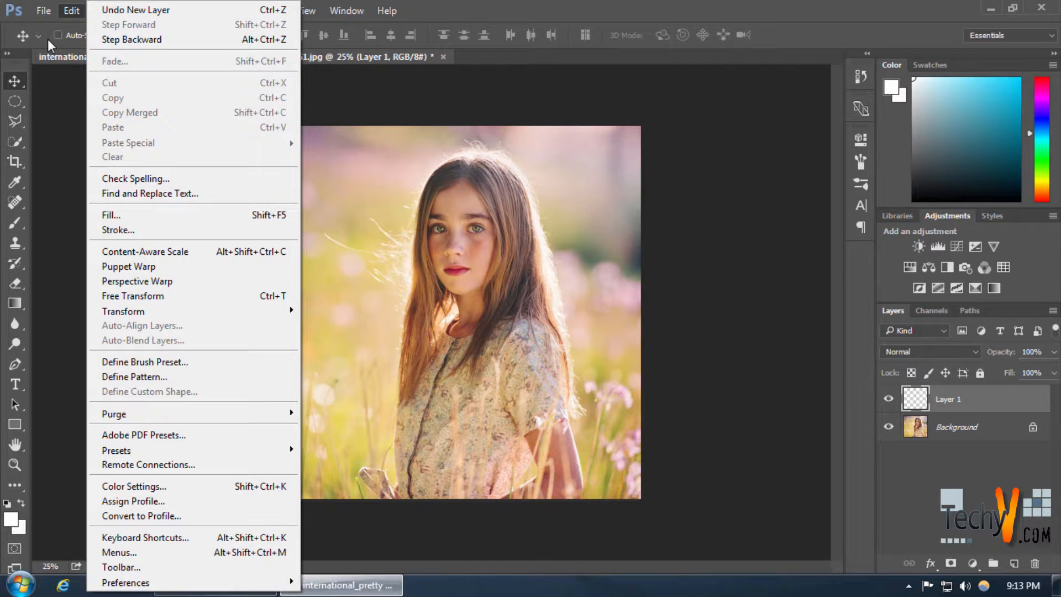
{"action": "left_click", "coordinate": [111, 214]}
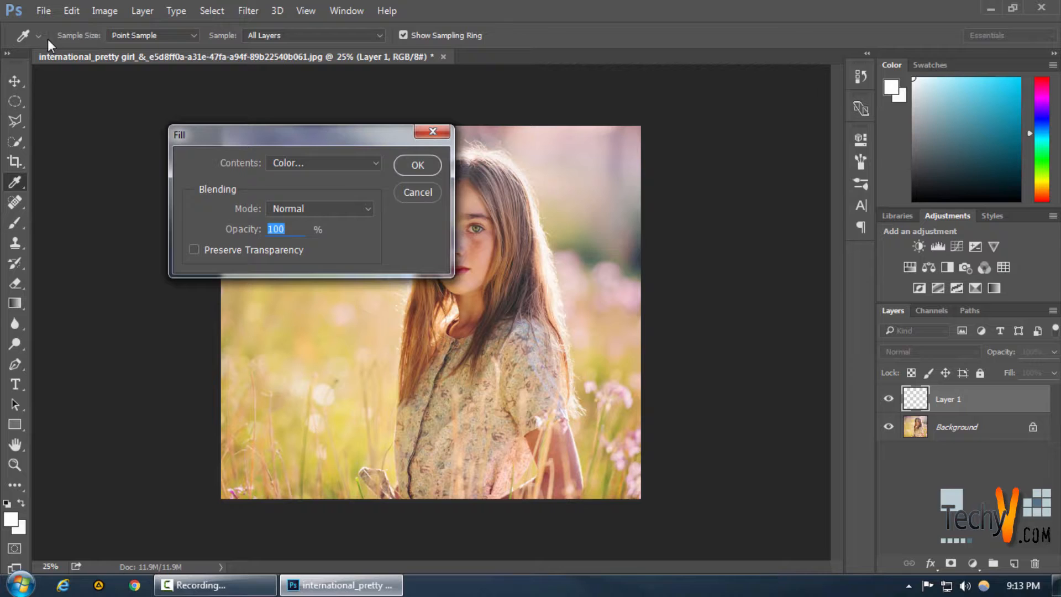
{"action": "left_click", "coordinate": [322, 163]}
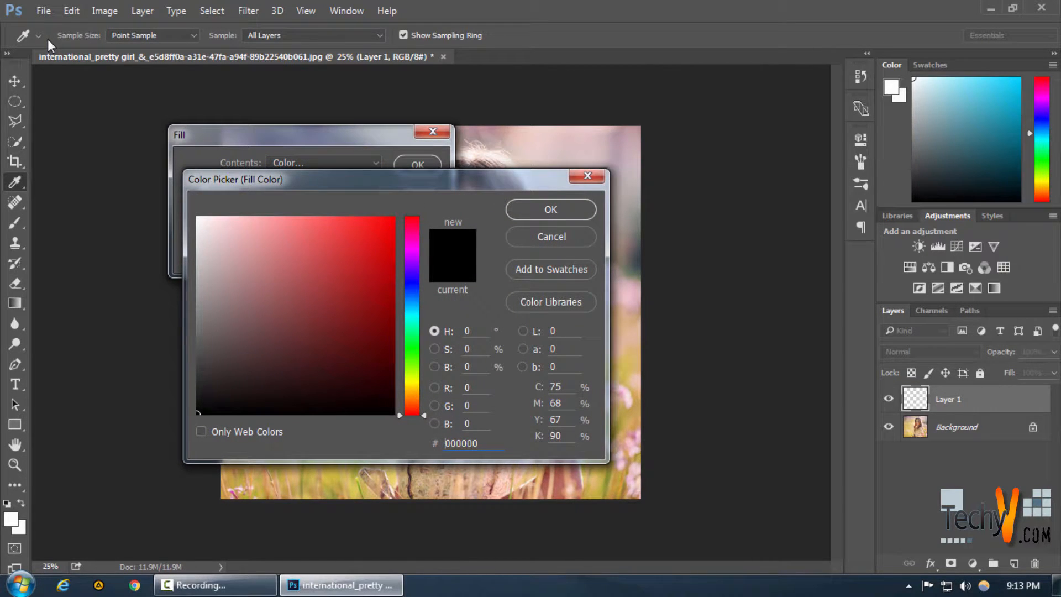
{"action": "left_click", "coordinate": [550, 209]}
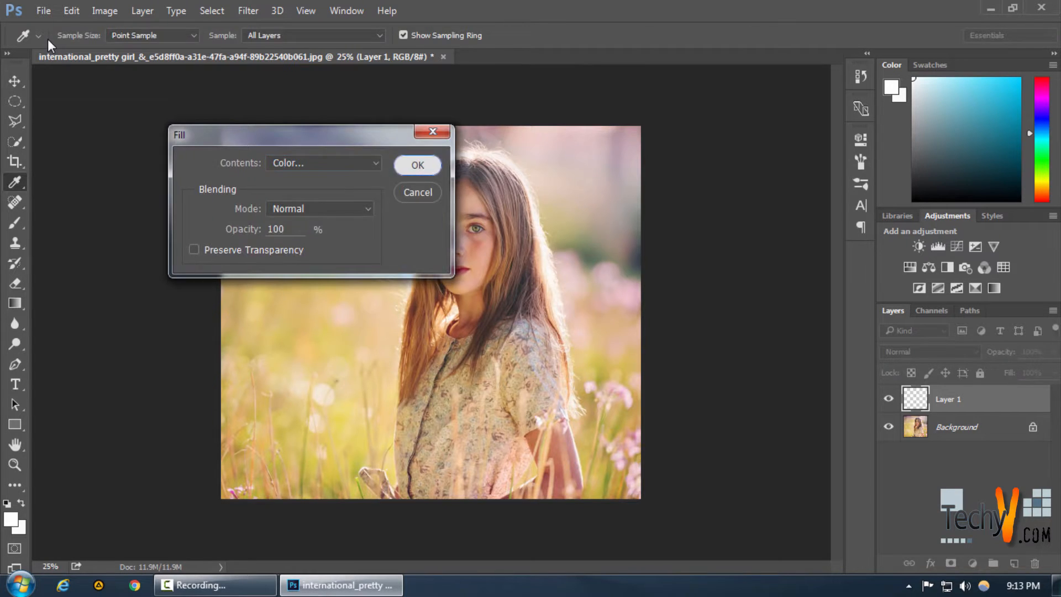
Render a lens flare on black Layer 1, then select the Background layer.
{"action": "left_click", "coordinate": [417, 165]}
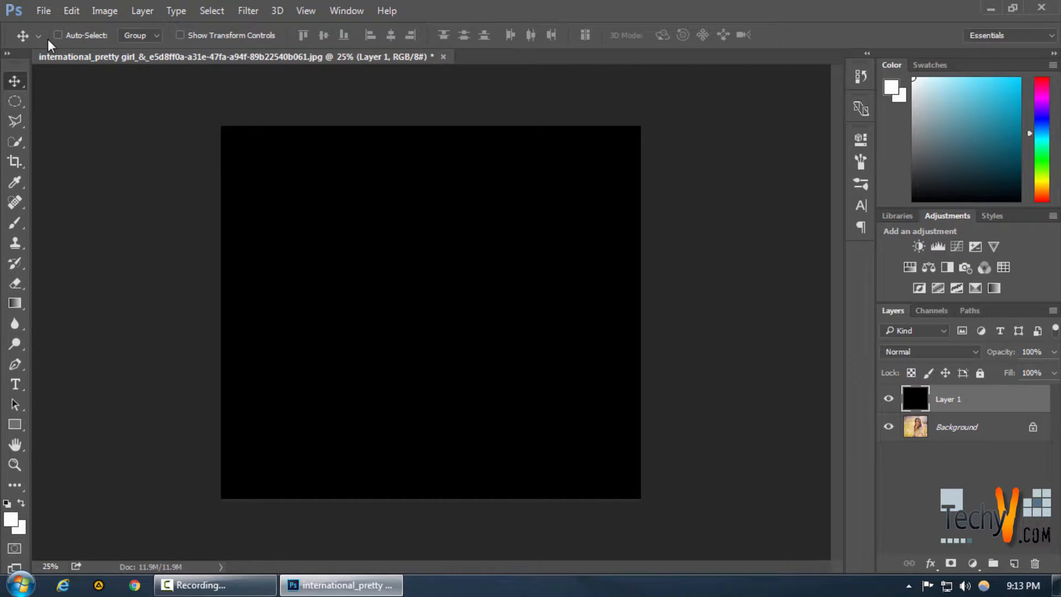
{"action": "left_click", "coordinate": [248, 10]}
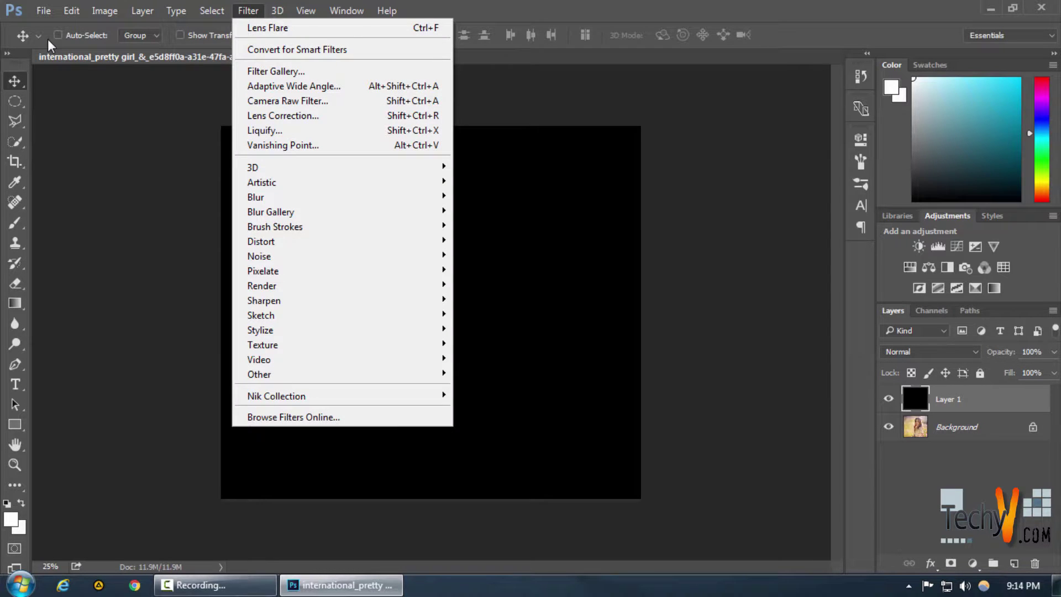
{"action": "mouse_move", "coordinate": [267, 28]}
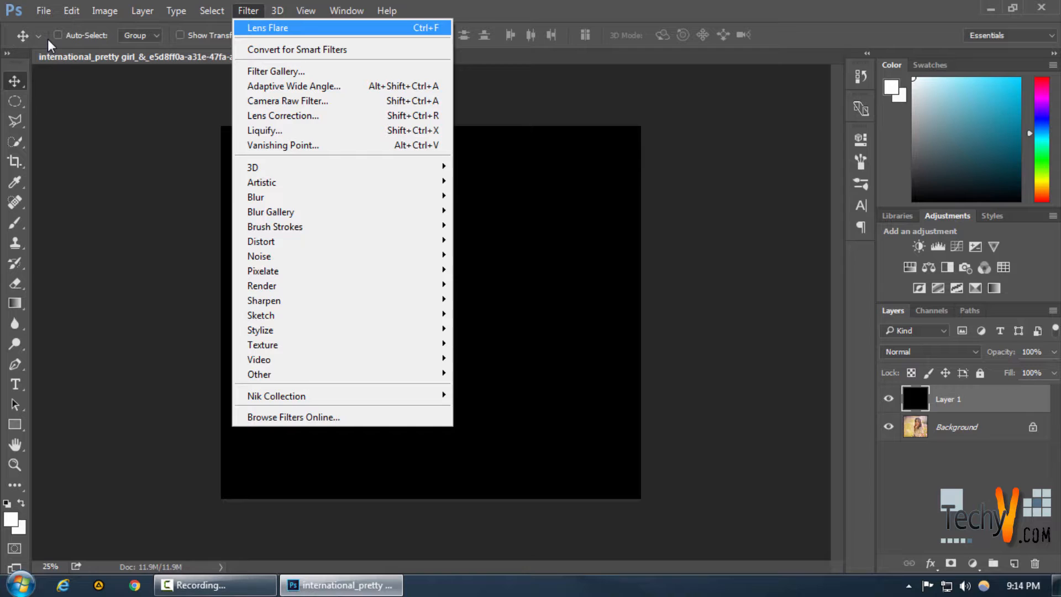
{"action": "mouse_move", "coordinate": [262, 286]}
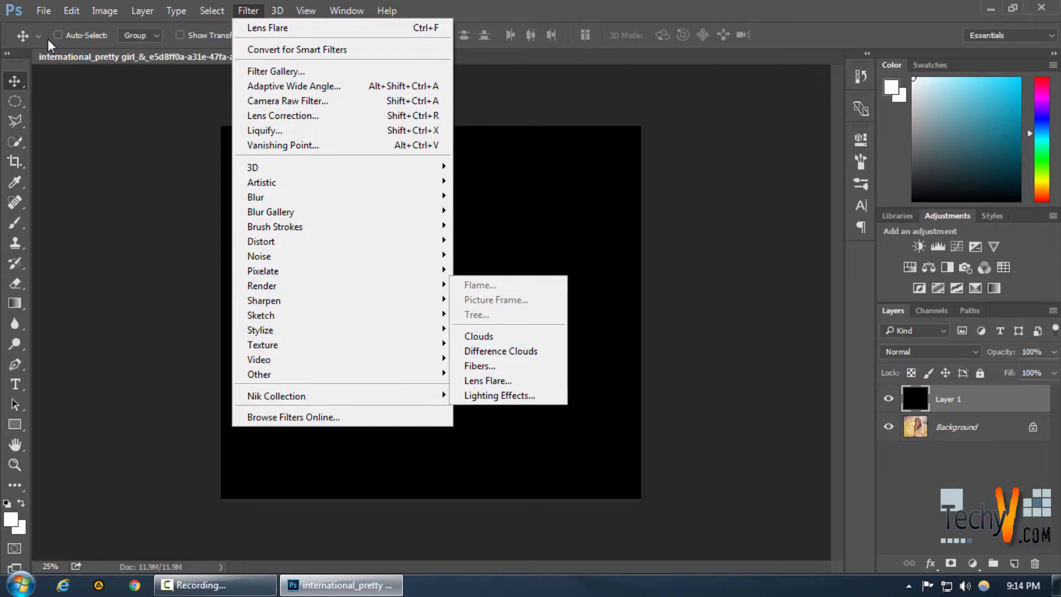
{"action": "left_click", "coordinate": [488, 380]}
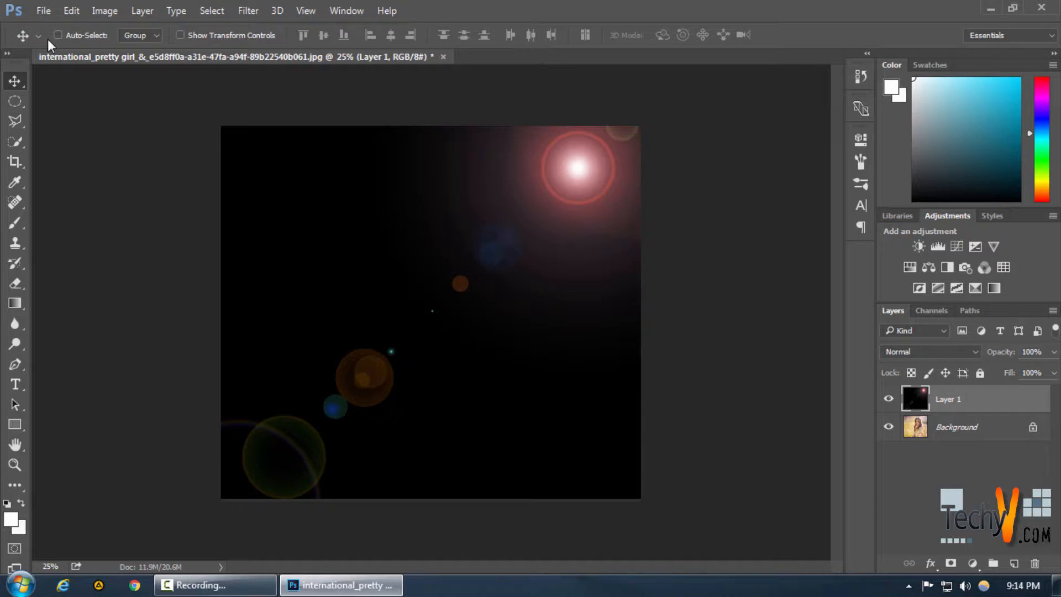
{"action": "left_click", "coordinate": [956, 426]}
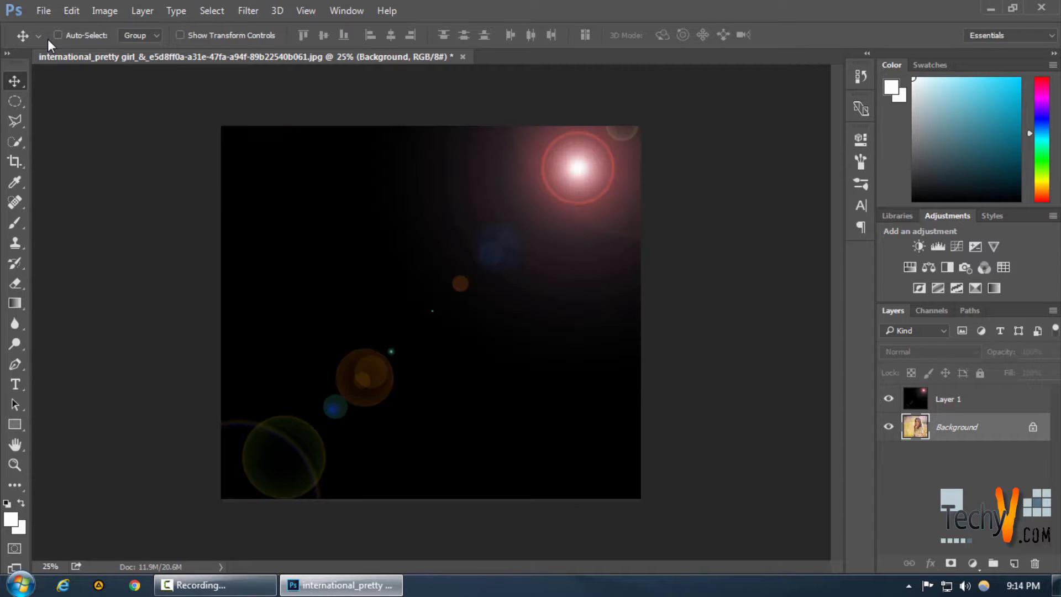
Set Layer 1's blend mode to Screen and zoom out around the photo.
{"action": "left_click", "coordinate": [948, 398]}
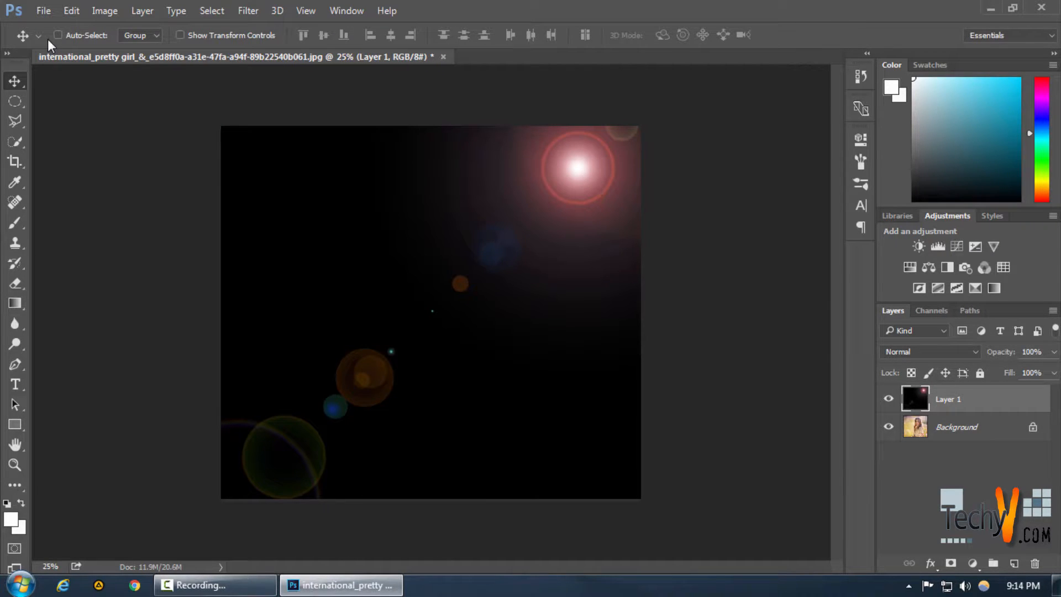
{"action": "left_click", "coordinate": [929, 351]}
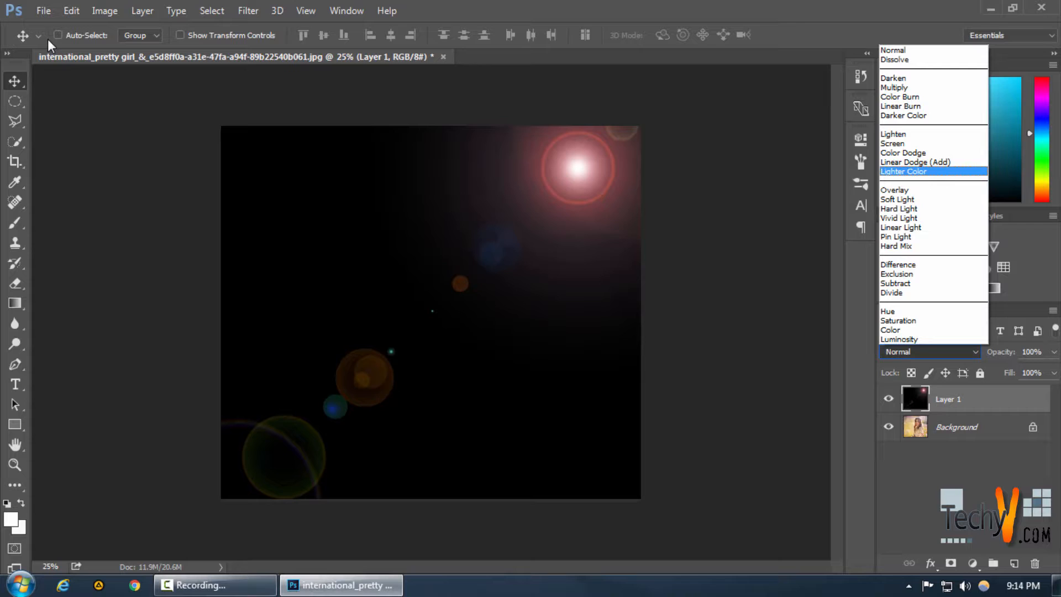
{"action": "left_click", "coordinate": [892, 144]}
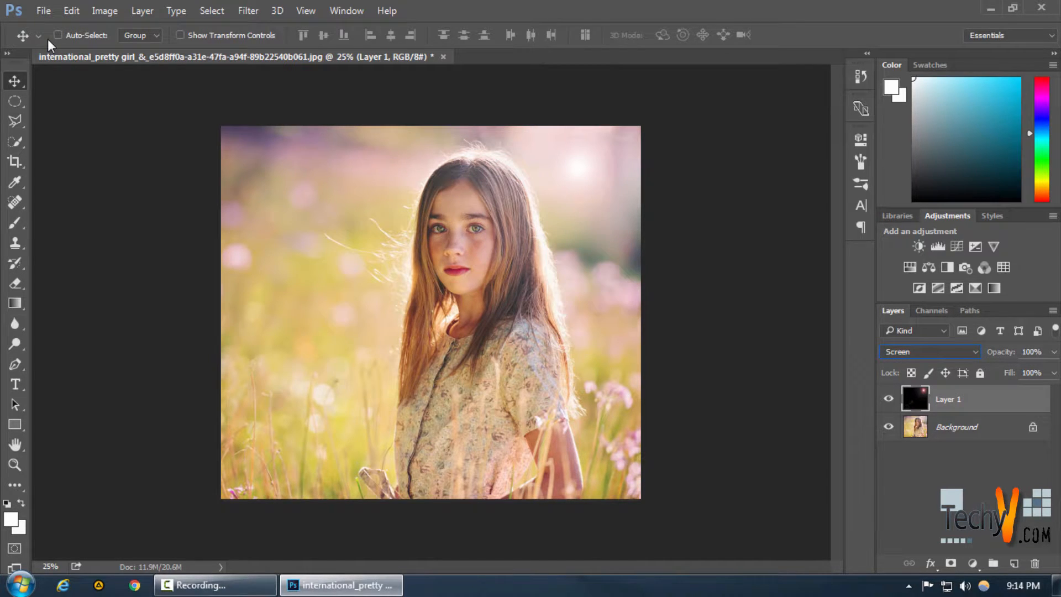
{"action": "triple_click", "coordinate": [1031, 352]}
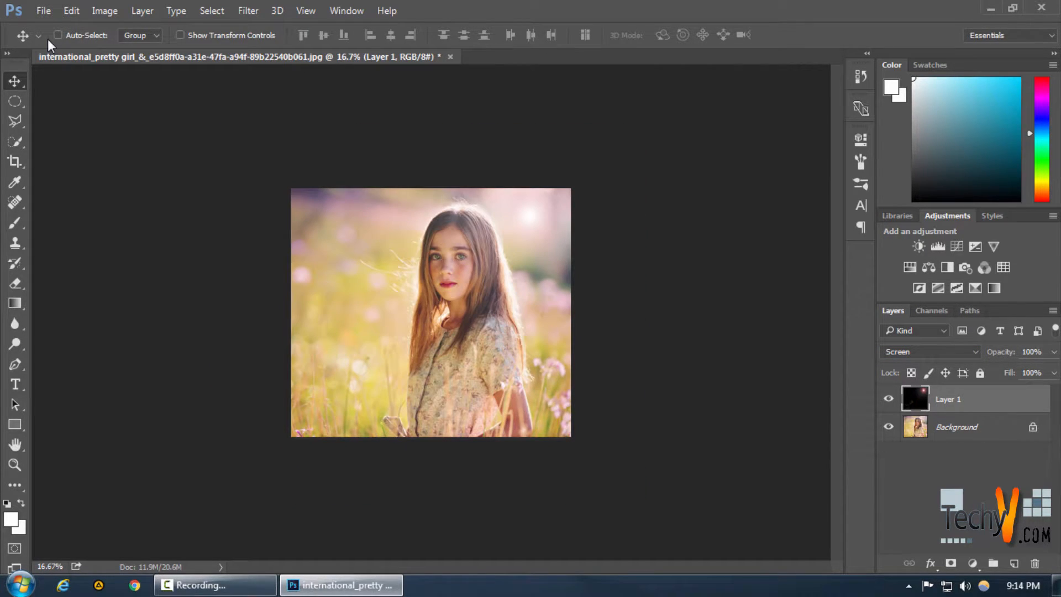
Enable Auto-Select and scale the flare layer to about 125% with Ctrl+T.
{"action": "left_click", "coordinate": [58, 34]}
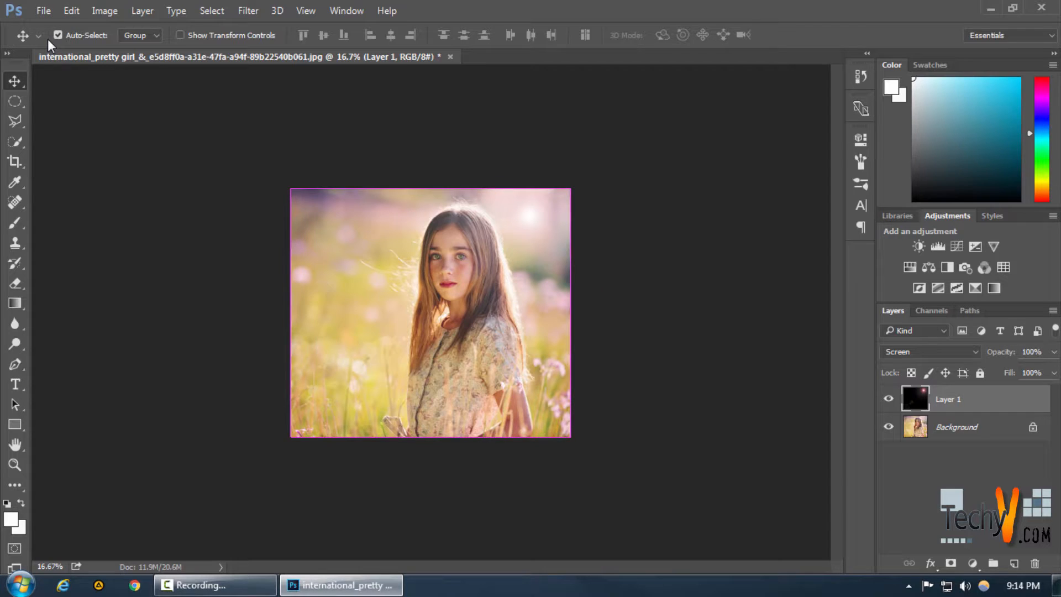
{"action": "key", "text": "Ctrl+t"}
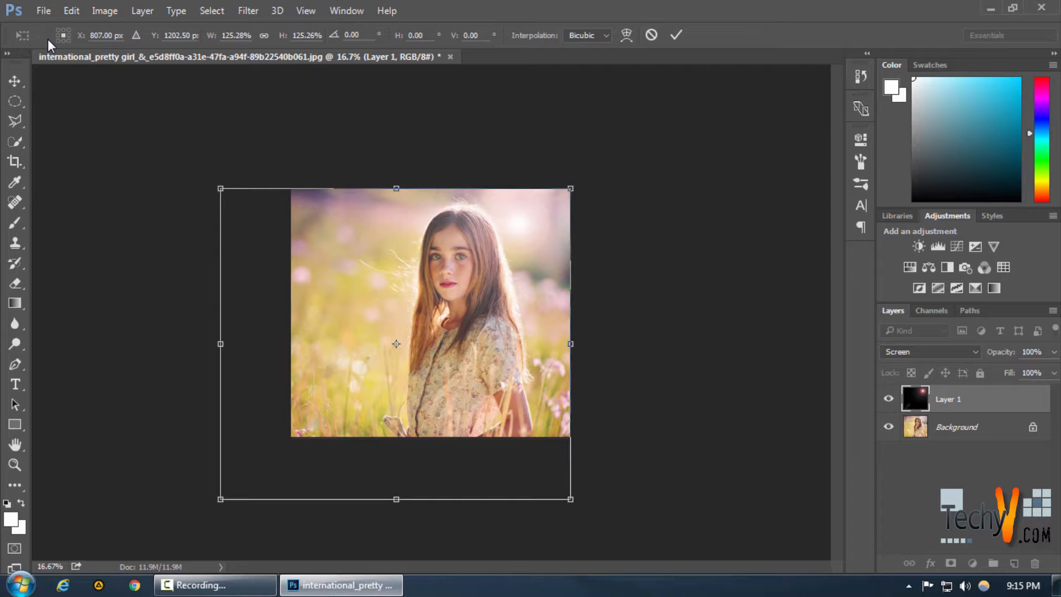
{"action": "left_click", "coordinate": [675, 35]}
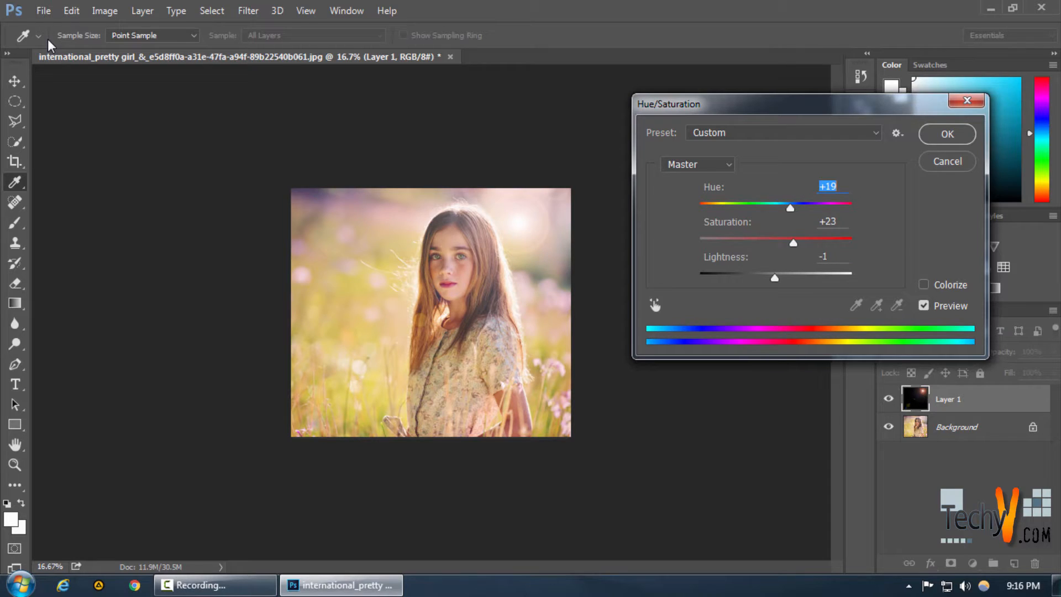
Apply Hue +19, Saturation +23 and Lightness -1 to the flare layer.
{"action": "left_click", "coordinate": [946, 133]}
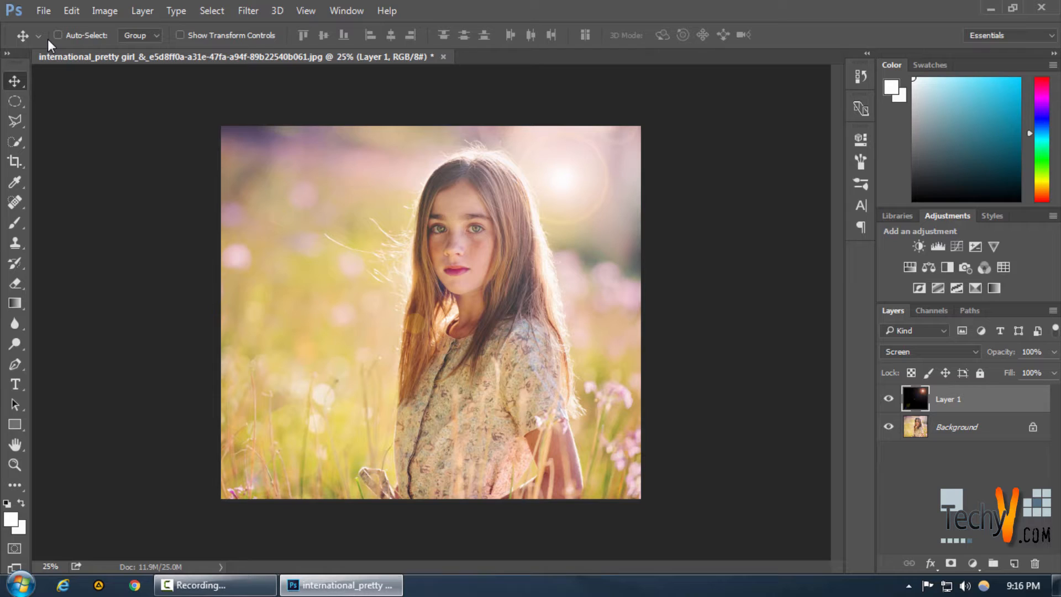
Erase the stray flare spots over the girl with an enlarged soft Eraser.
{"action": "left_click", "coordinate": [14, 223]}
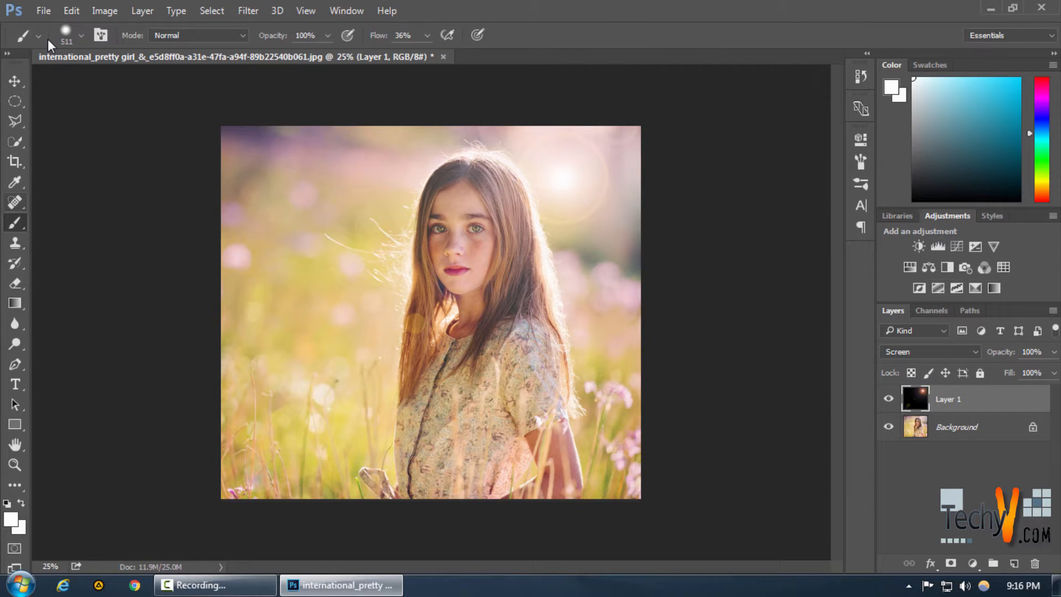
{"action": "left_click", "coordinate": [15, 283]}
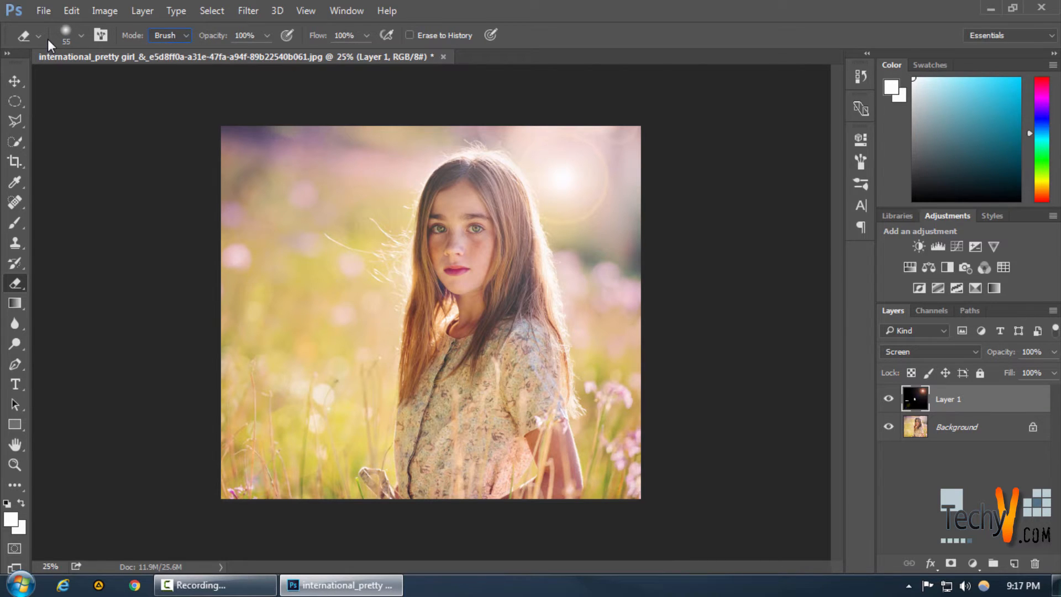
{"action": "left_click", "coordinate": [80, 35]}
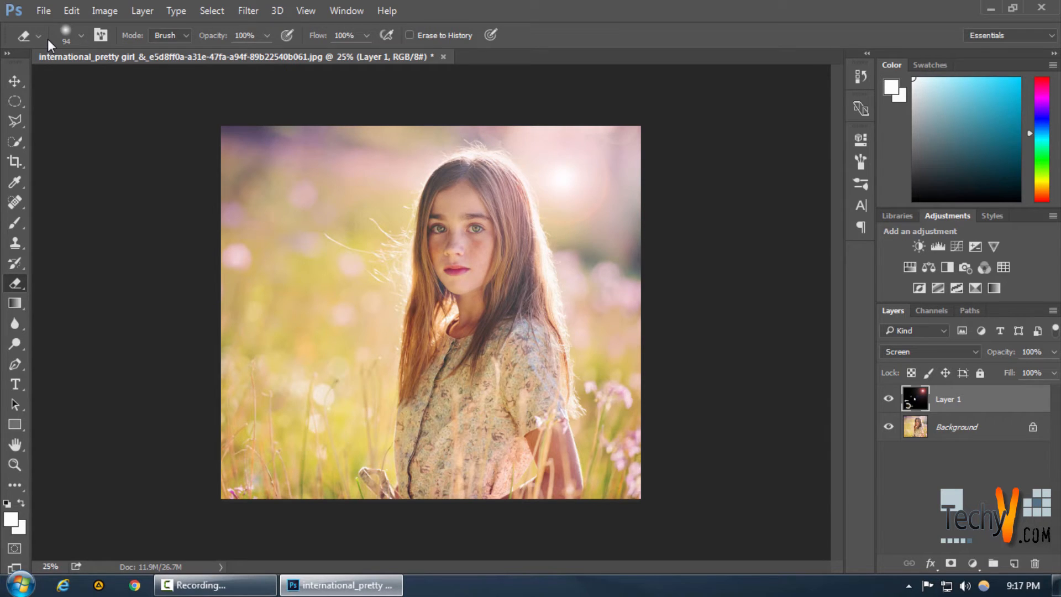
Apply a 12.5-pixel Gaussian Blur to the flare layer.
{"action": "left_click", "coordinate": [248, 10]}
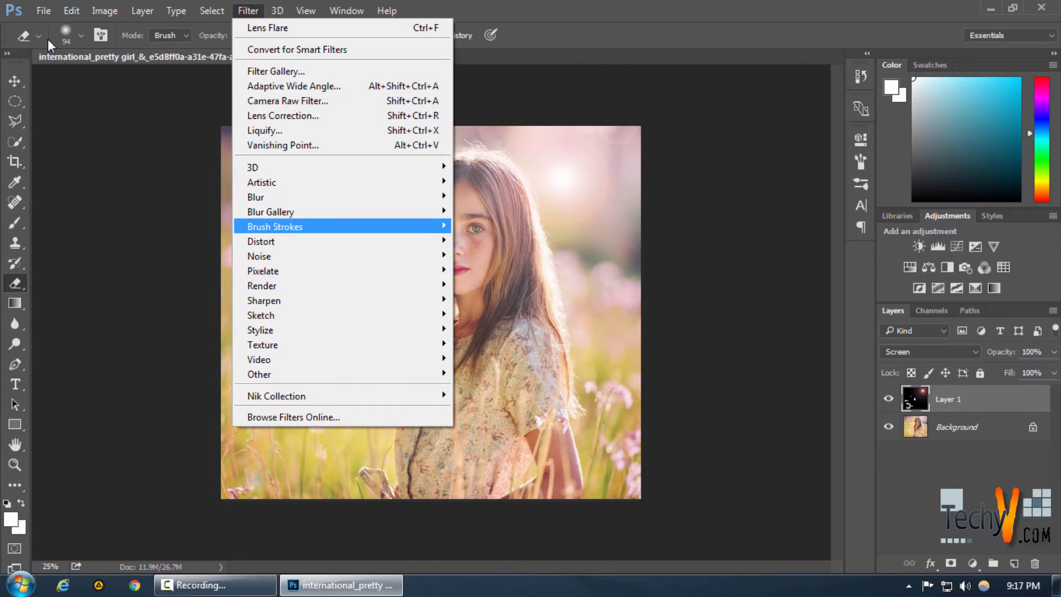
{"action": "mouse_move", "coordinate": [256, 197]}
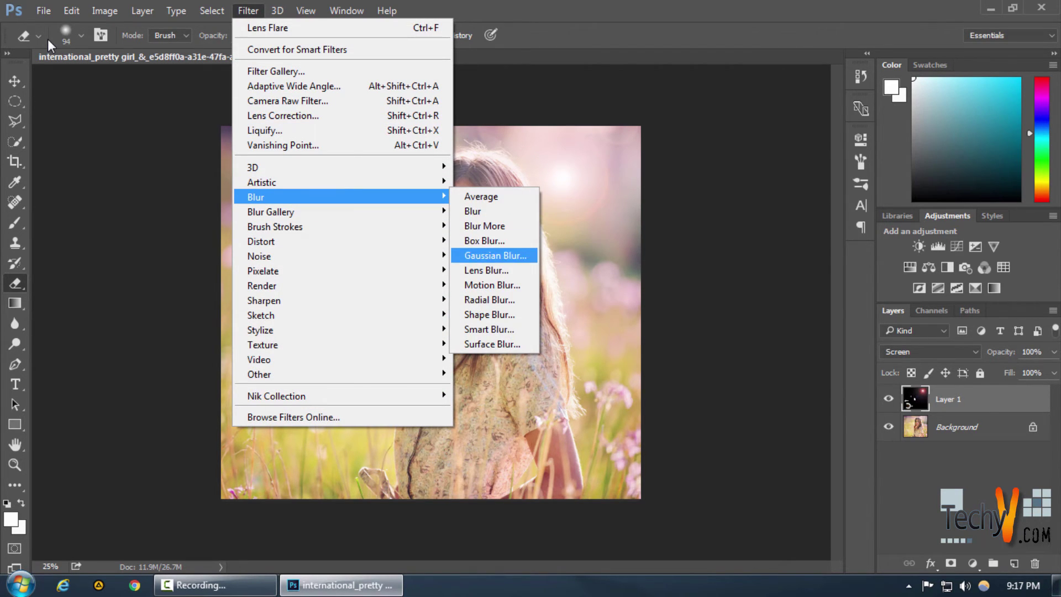
{"action": "left_click", "coordinate": [495, 255]}
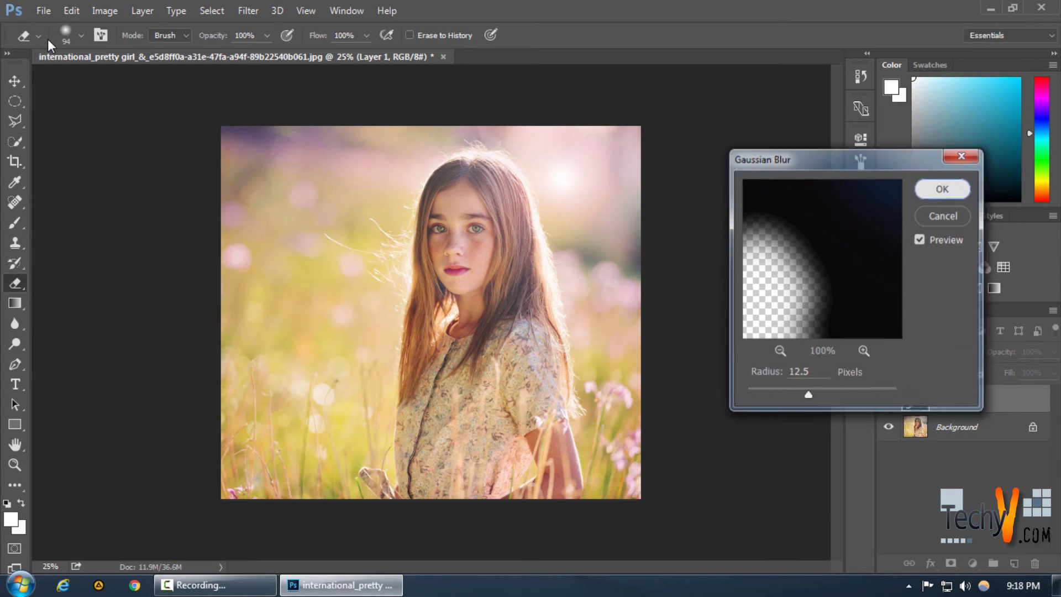
{"action": "left_click", "coordinate": [941, 189]}
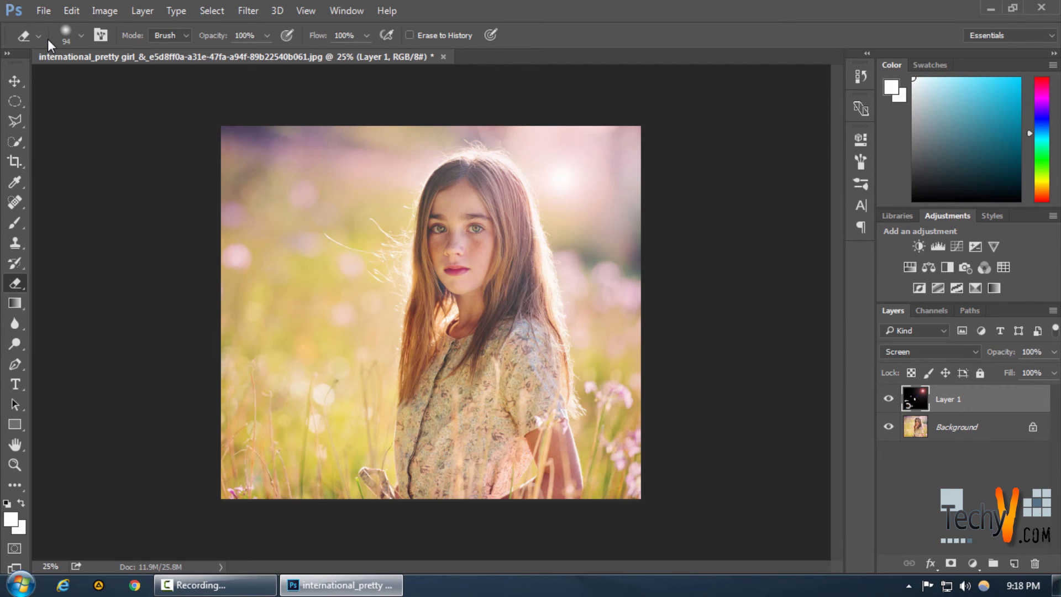
{"action": "left_click", "coordinate": [889, 398]}
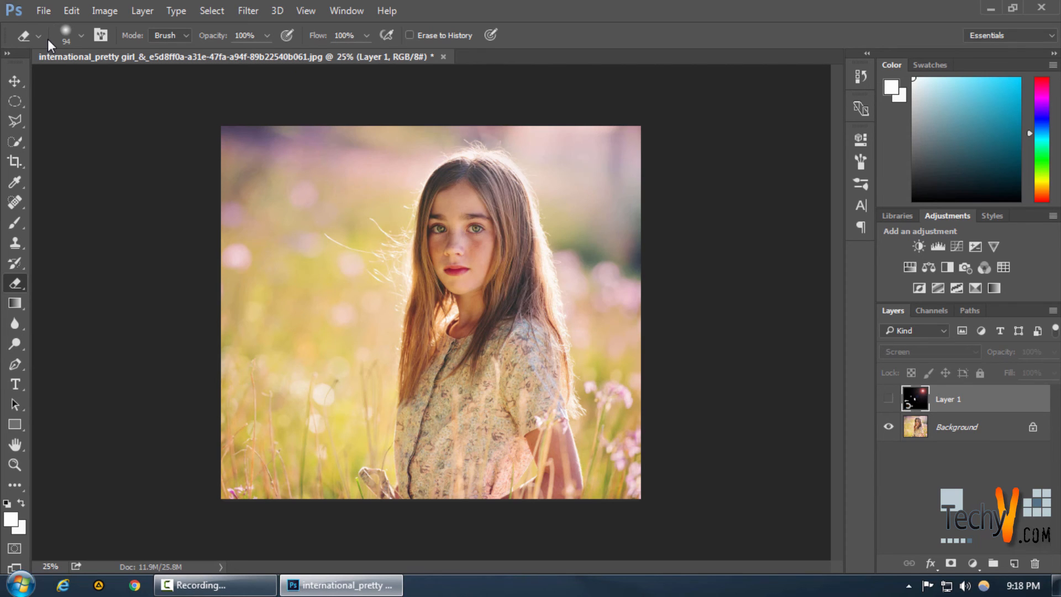
{"action": "left_click", "coordinate": [889, 399]}
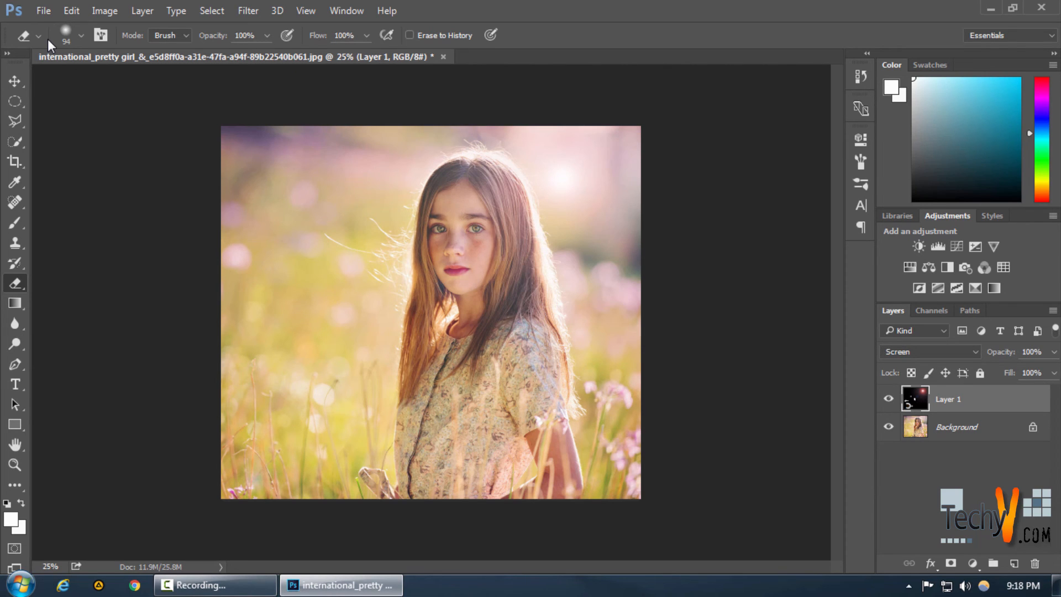
{"action": "left_click", "coordinate": [889, 399]}
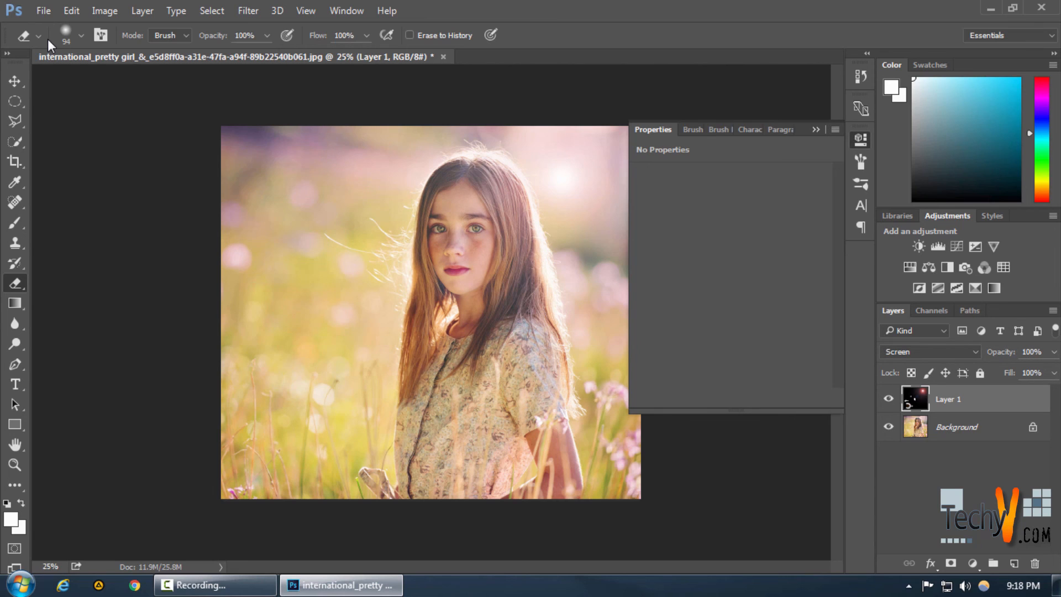
{"action": "left_click", "coordinate": [860, 139]}
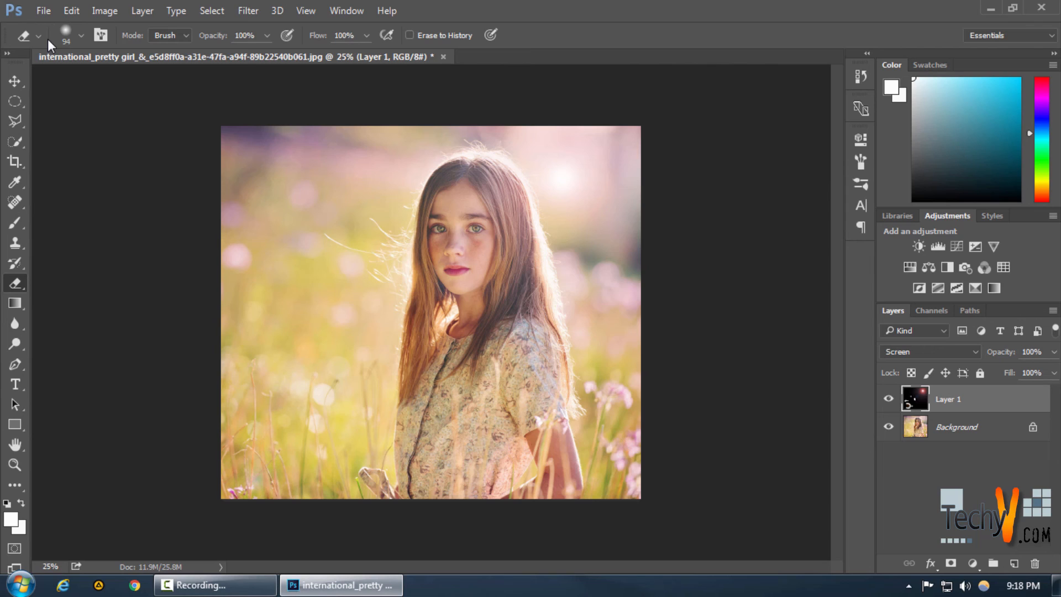